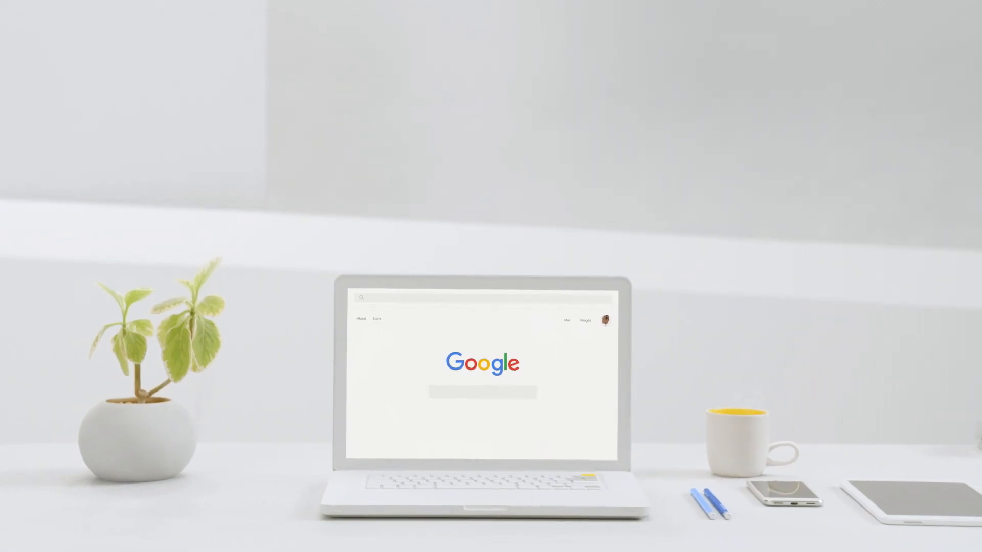
# - Enter google.com/advancedprotection in the browser to load the enrollment page
pyautogui.write('google.com/advancedprot')
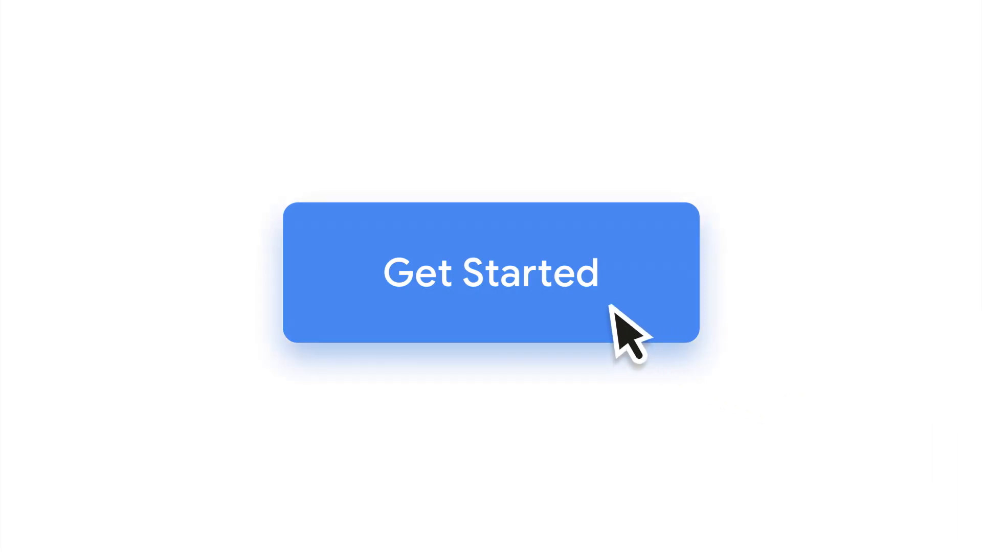
# - Begin enrollment with Get Started to reach the Register 2 Security Keys screen
pyautogui.click(491, 273)
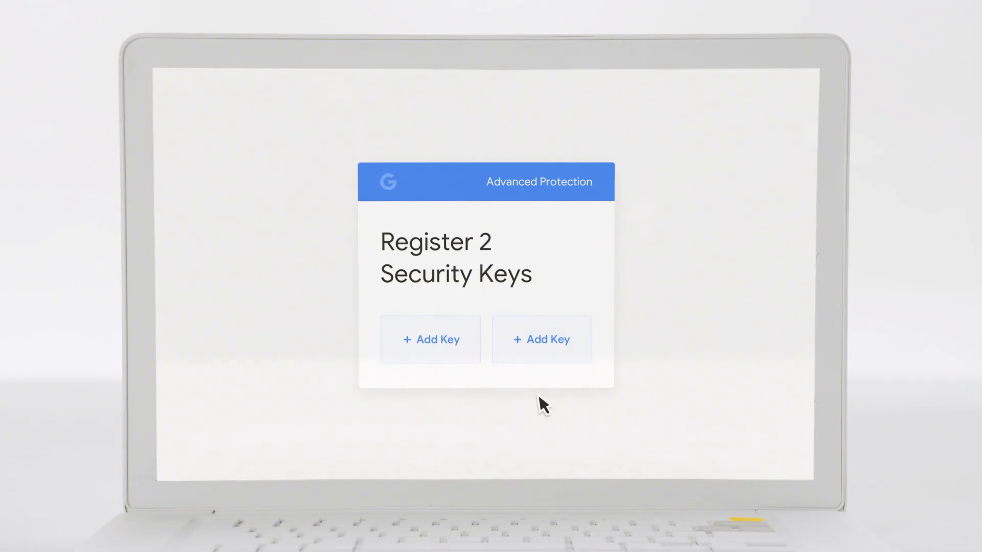
# - Add the first security key, register it, and save its name
pyautogui.click(541, 338)
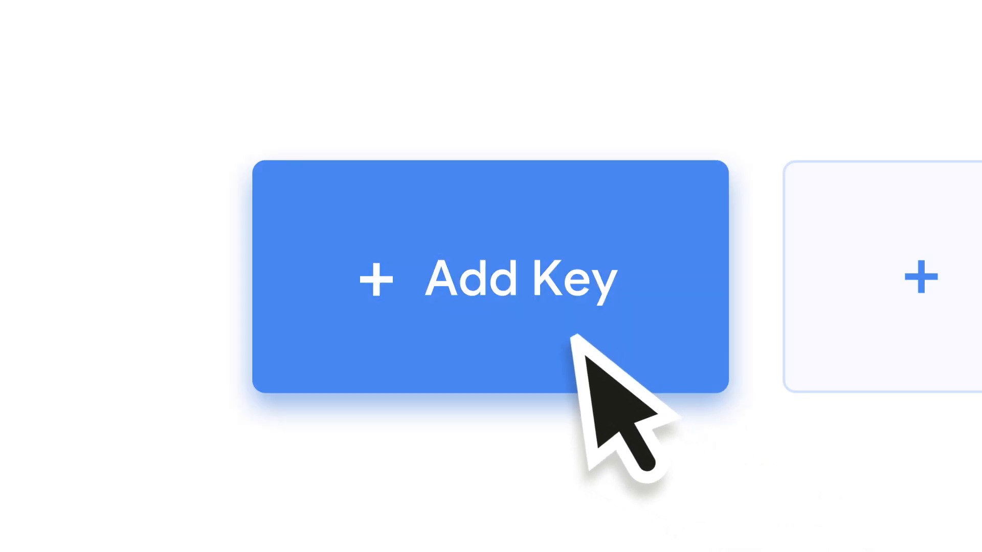
pyautogui.click(491, 278)
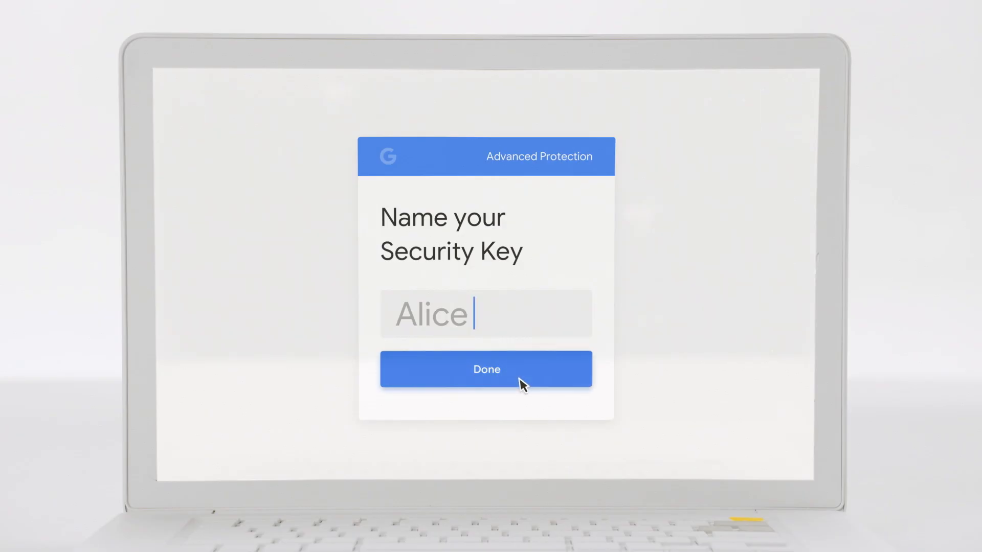
pyautogui.click(486, 368)
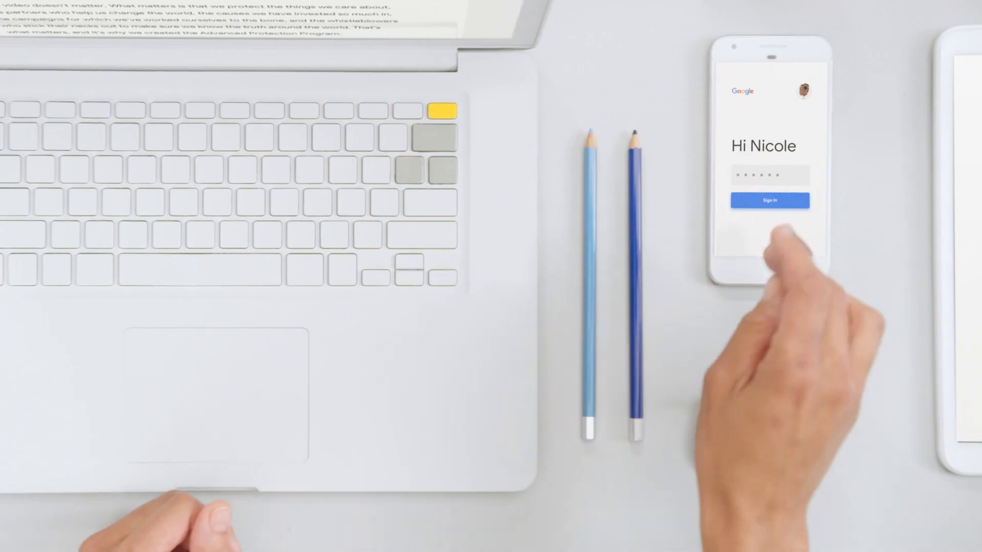
# - Submit the password sign-in on the phone to reach the tap-your-key prompt
pyautogui.click(769, 200)
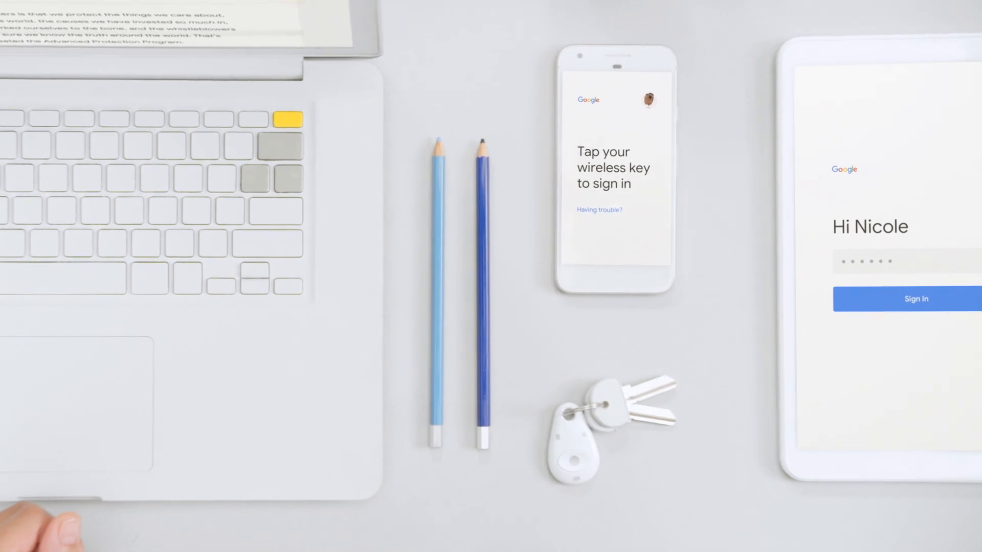